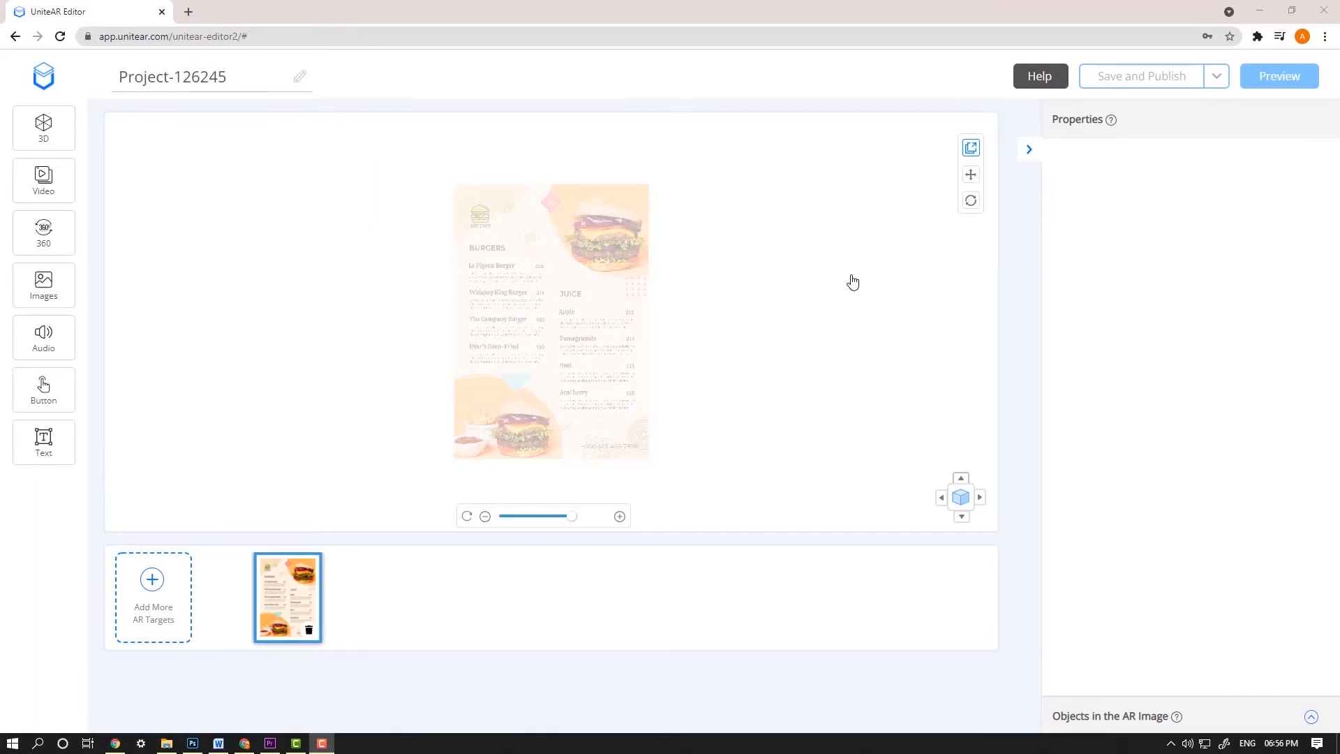
pyautogui.moveTo(43, 180)
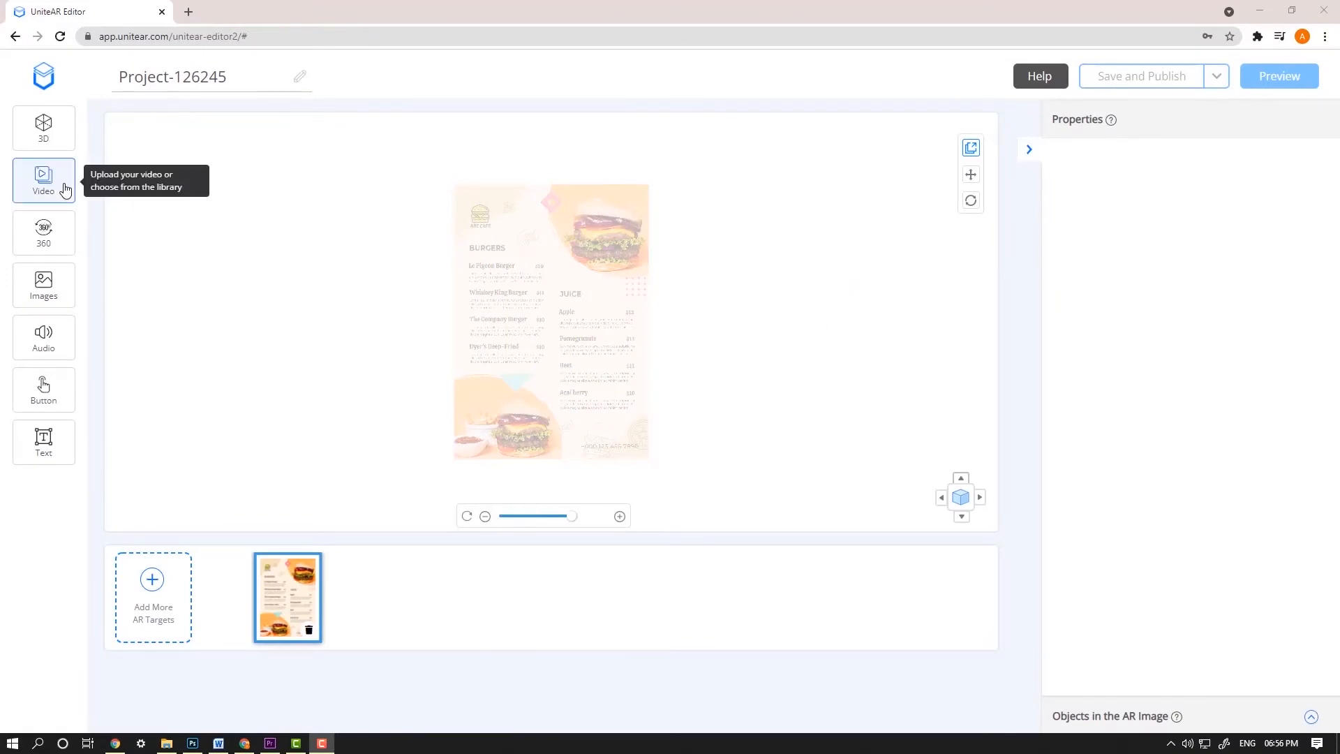
# Switch to the Video tool so the Upload your Video page appears
pyautogui.click(43, 180)
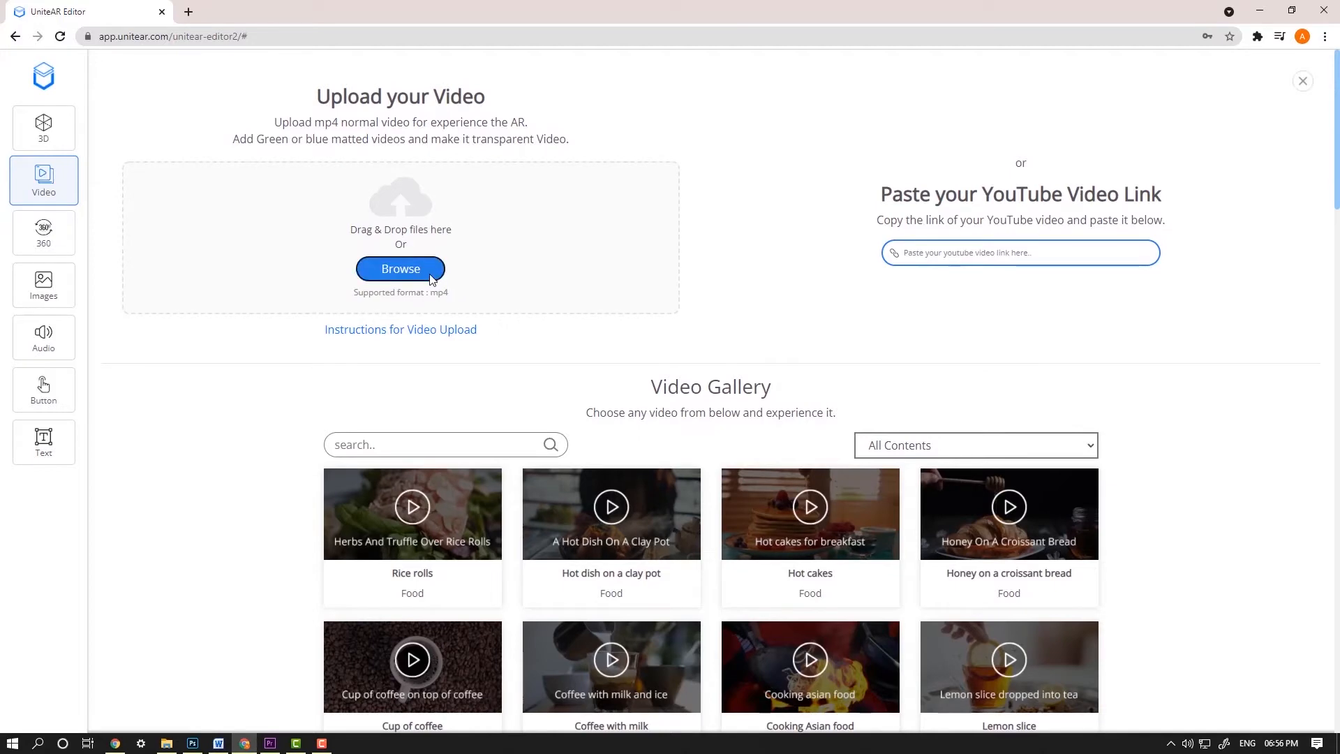
# Upload the burger video from Documents onto the burger menu target
pyautogui.click(400, 268)
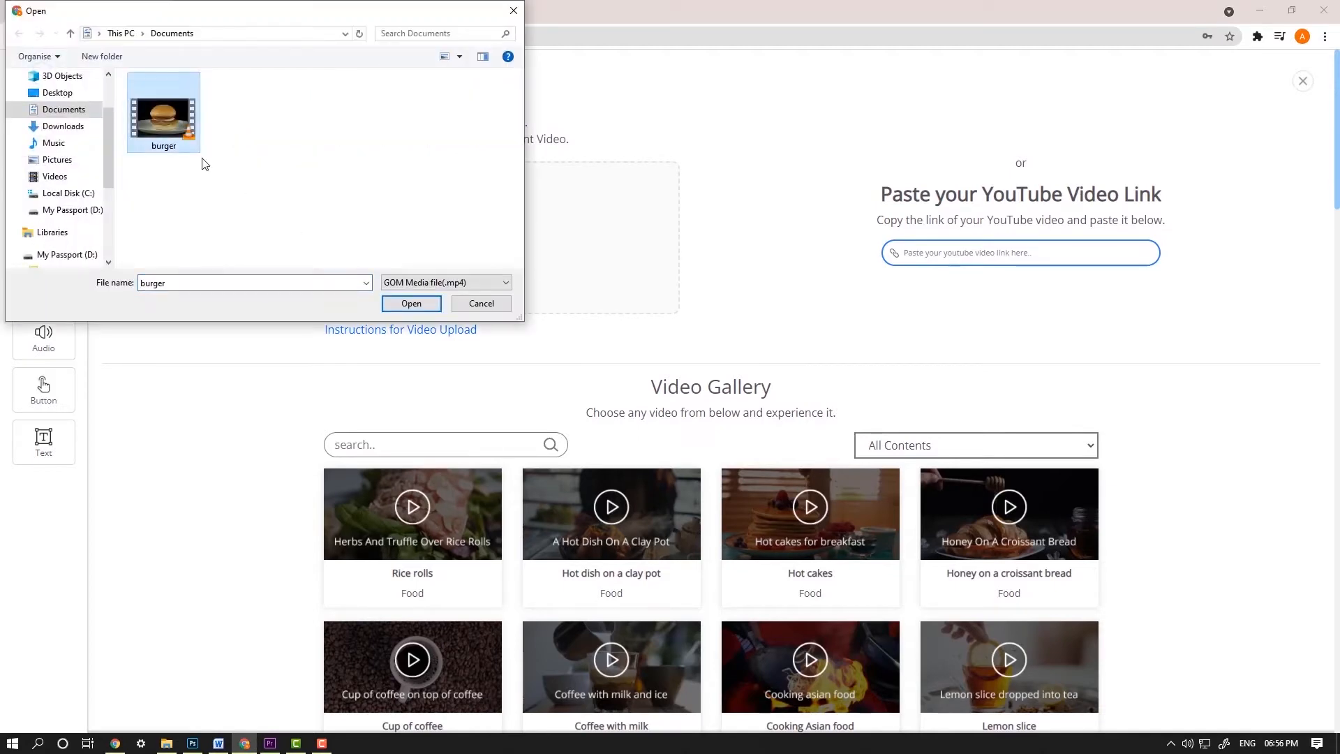
pyautogui.click(410, 303)
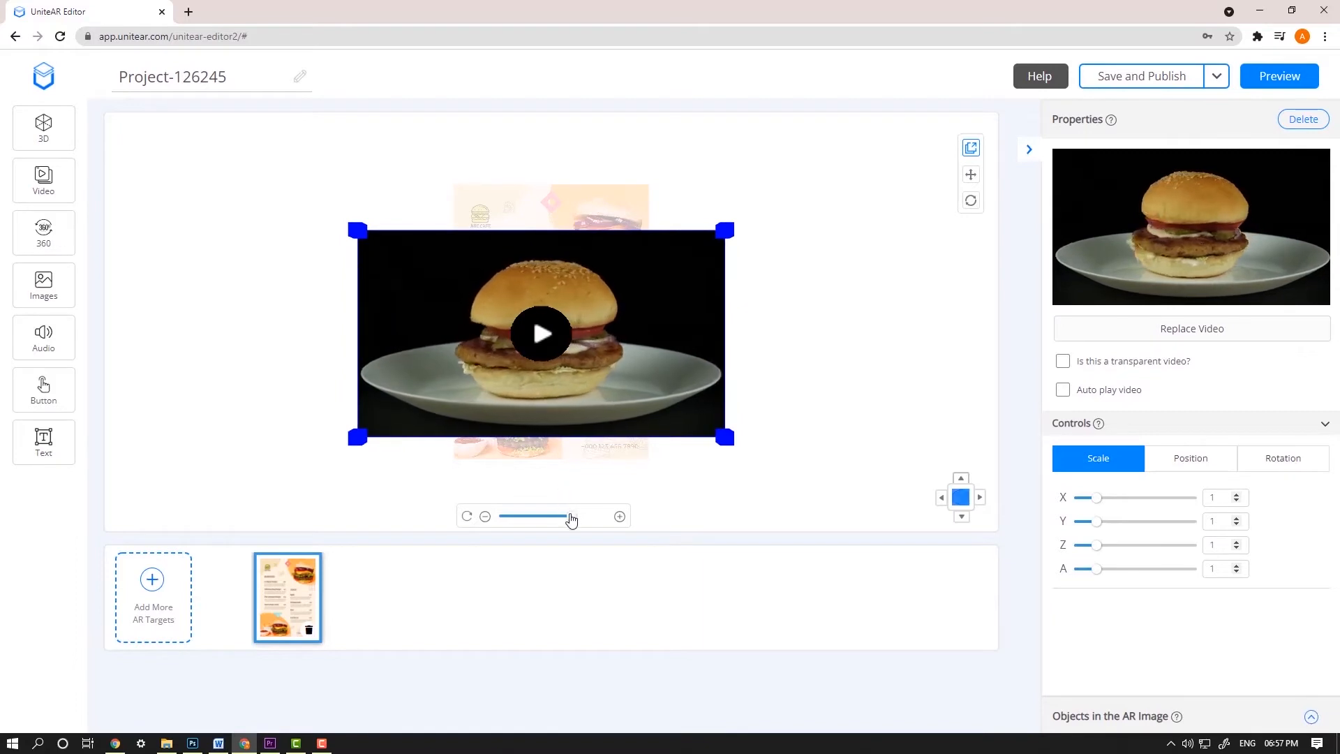
pyautogui.moveTo(581, 517); pyautogui.dragTo(568, 516)
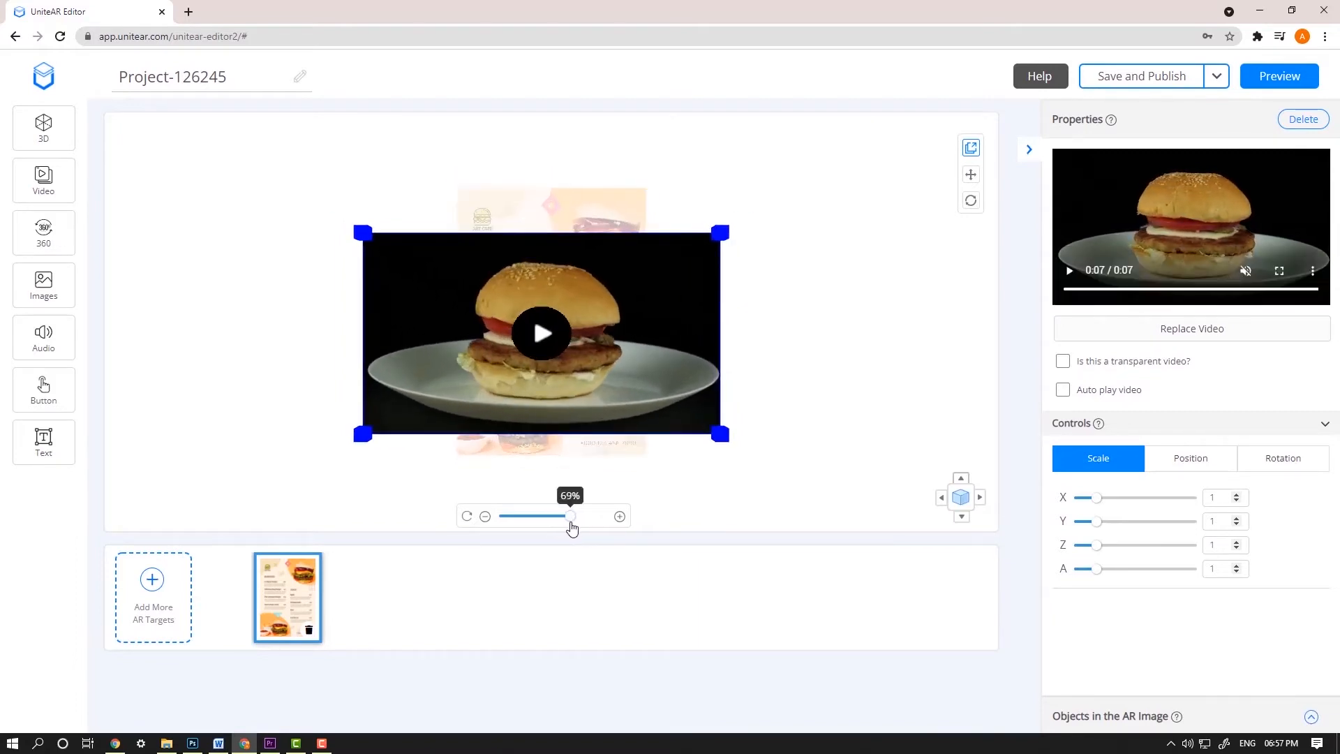
pyautogui.click(939, 497)
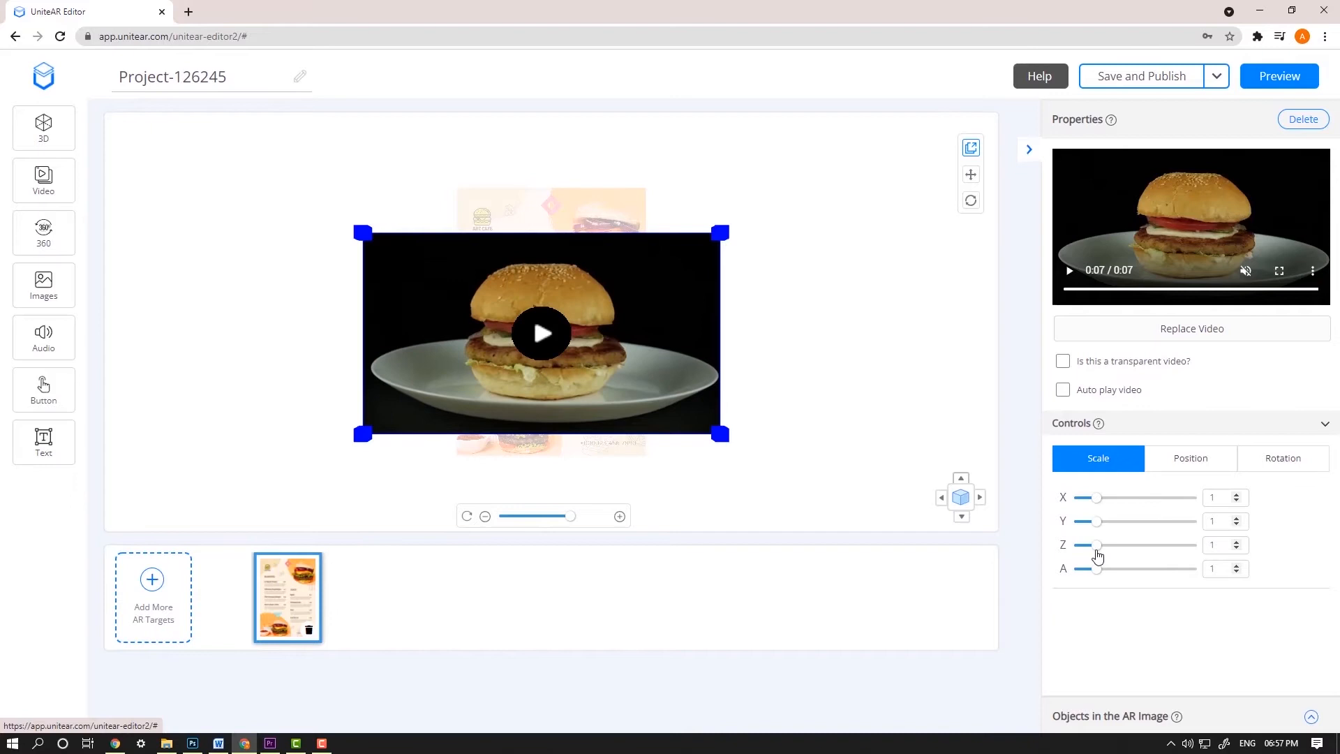
# Scale the burger video to about 0.59 and review its position, rotation and the AR image objects
pyautogui.moveTo(1098, 568); pyautogui.dragTo(1083, 568)
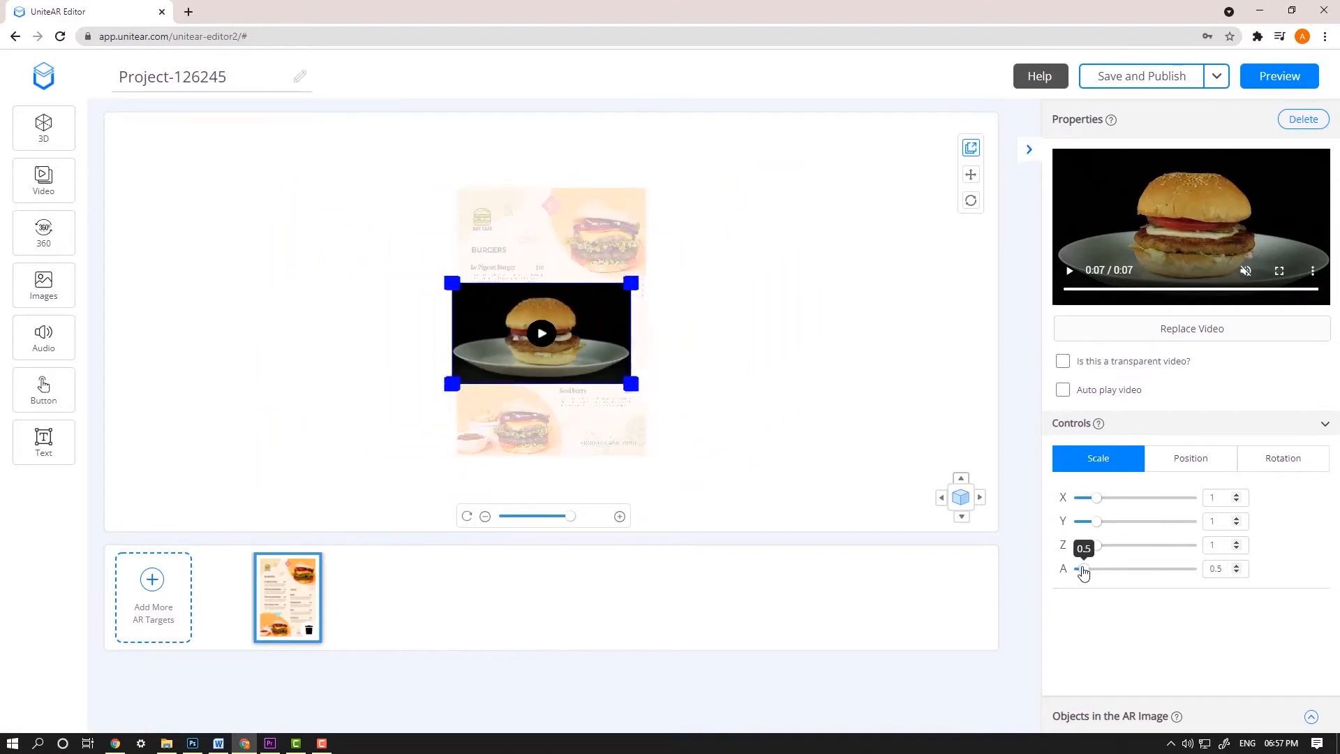
pyautogui.moveTo(1083, 568); pyautogui.dragTo(1087, 568)
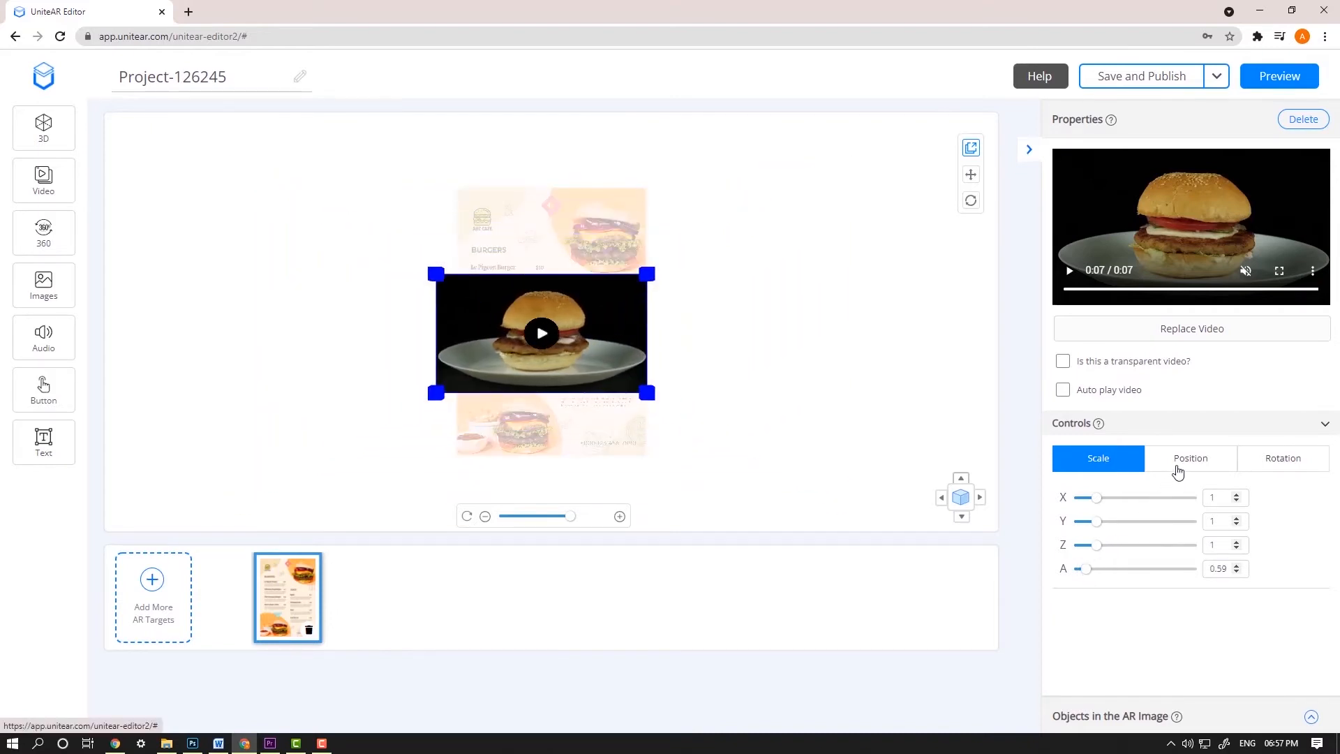
pyautogui.click(1189, 458)
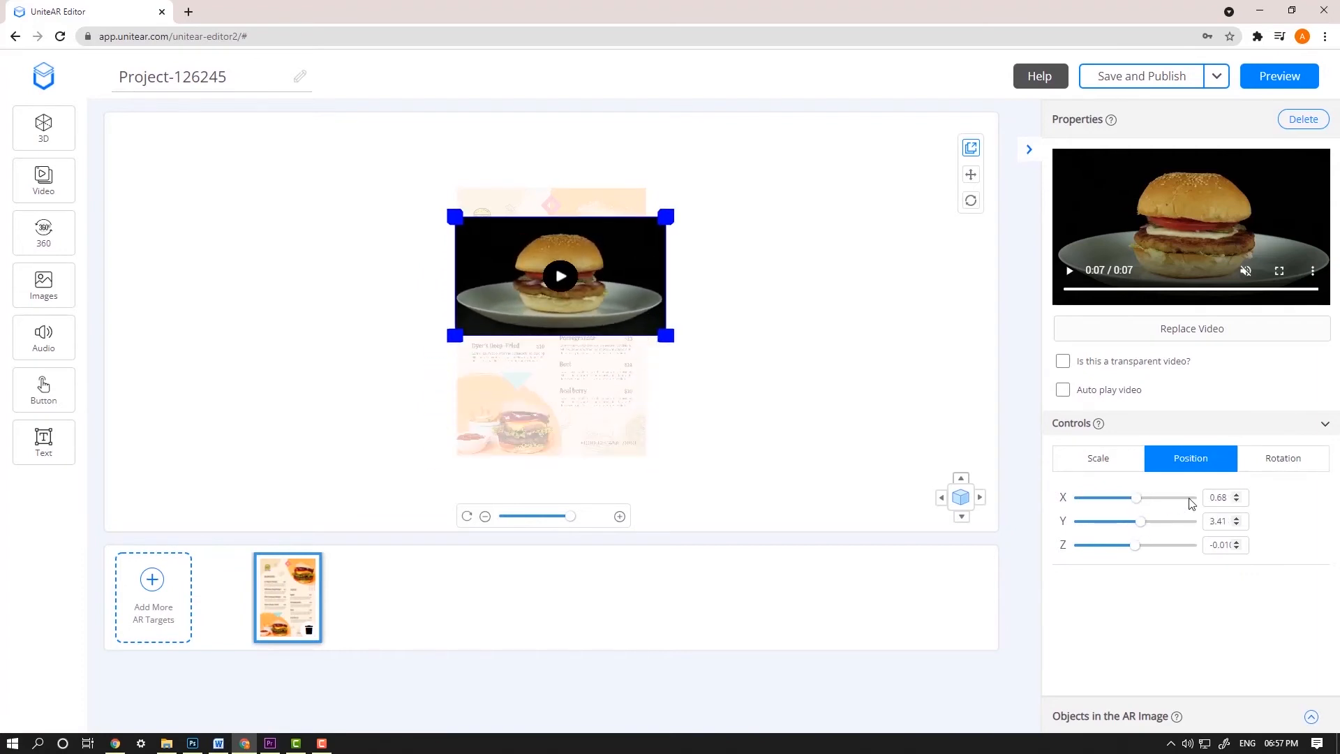
pyautogui.click(1281, 458)
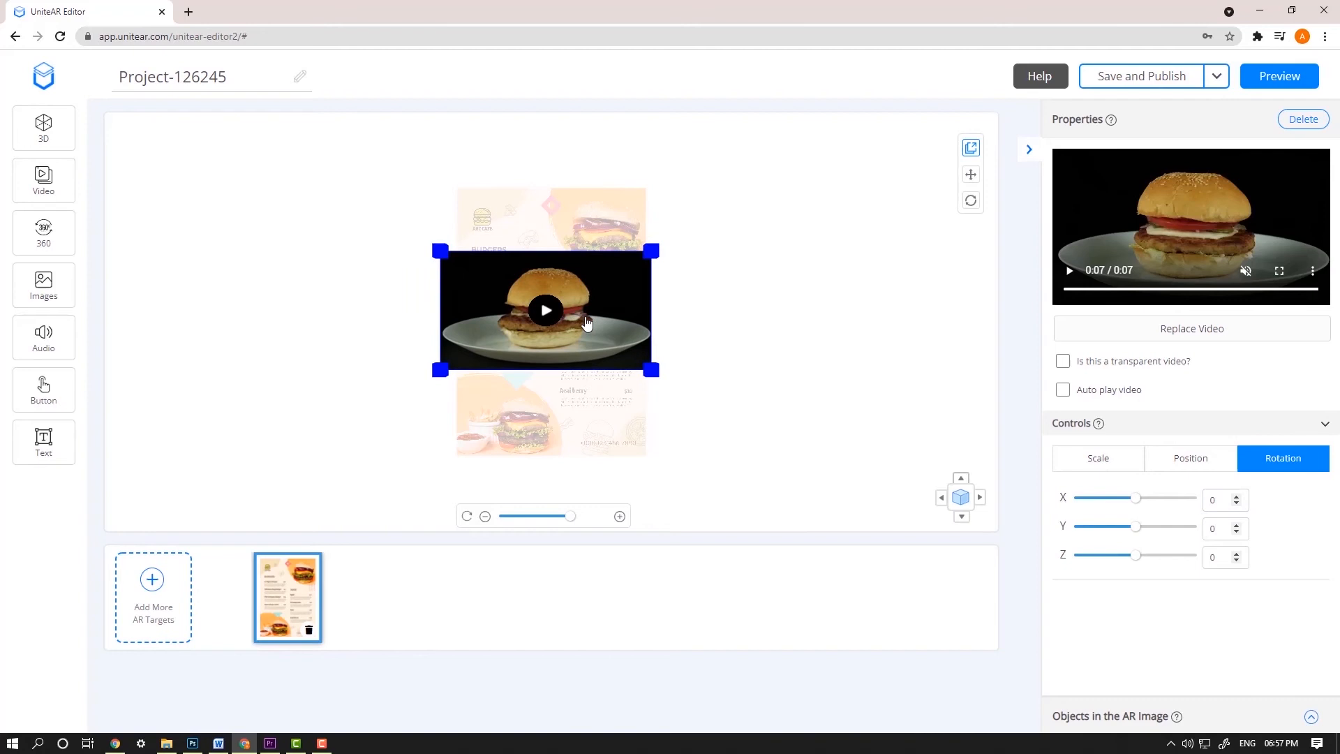
pyautogui.moveTo(1073, 716)
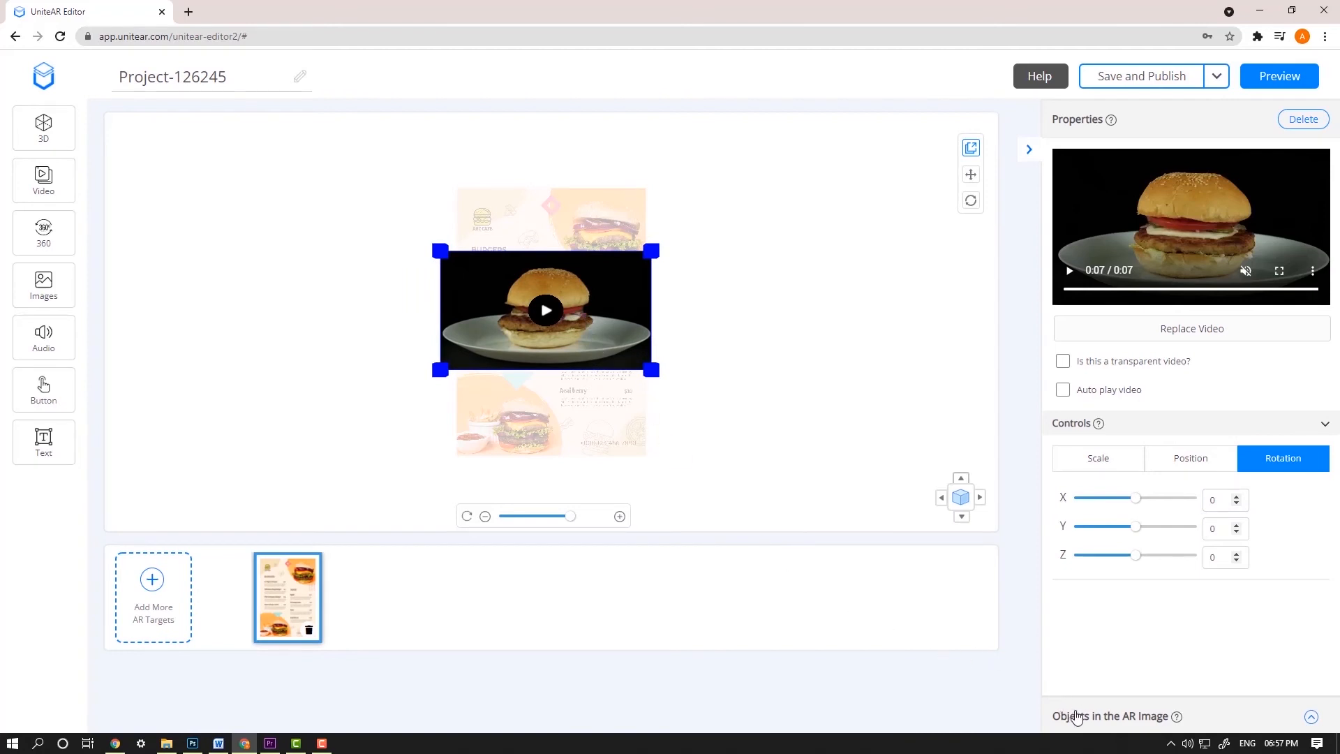
pyautogui.click(1112, 716)
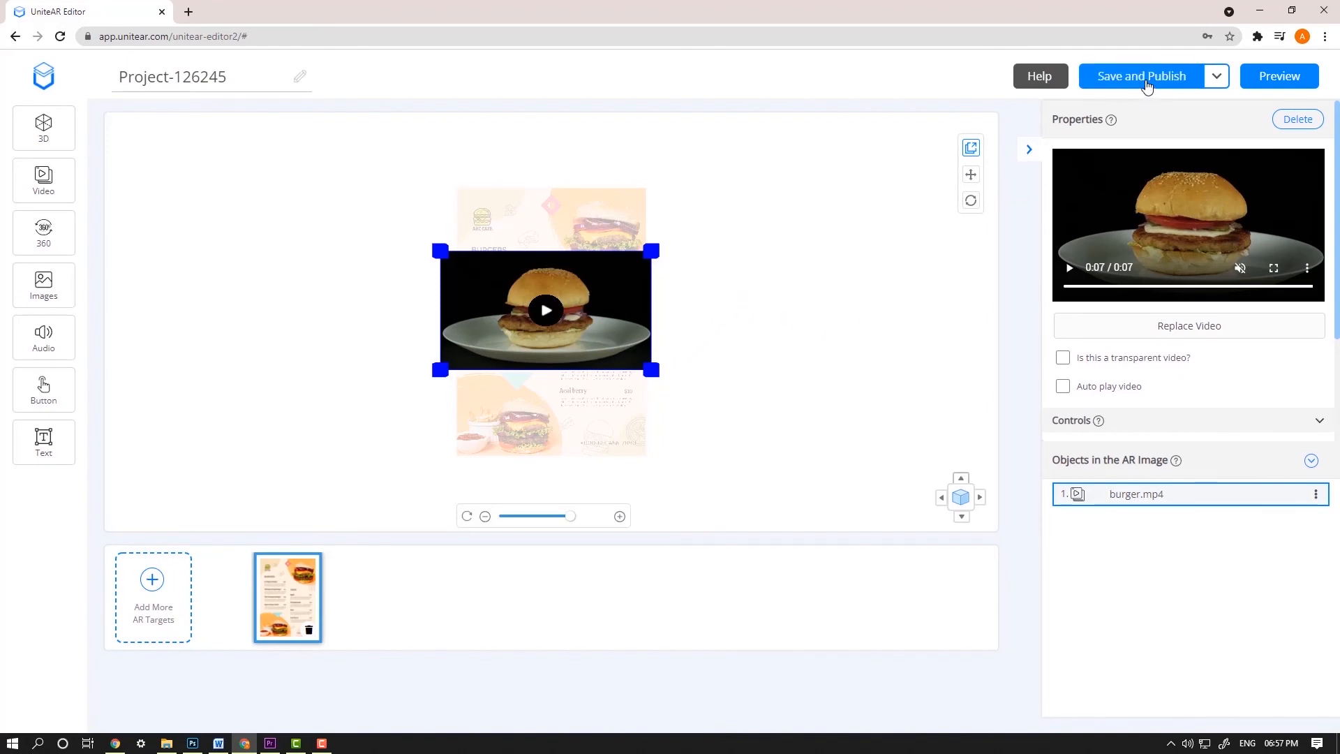
# Save and publish the project
pyautogui.click(1140, 76)
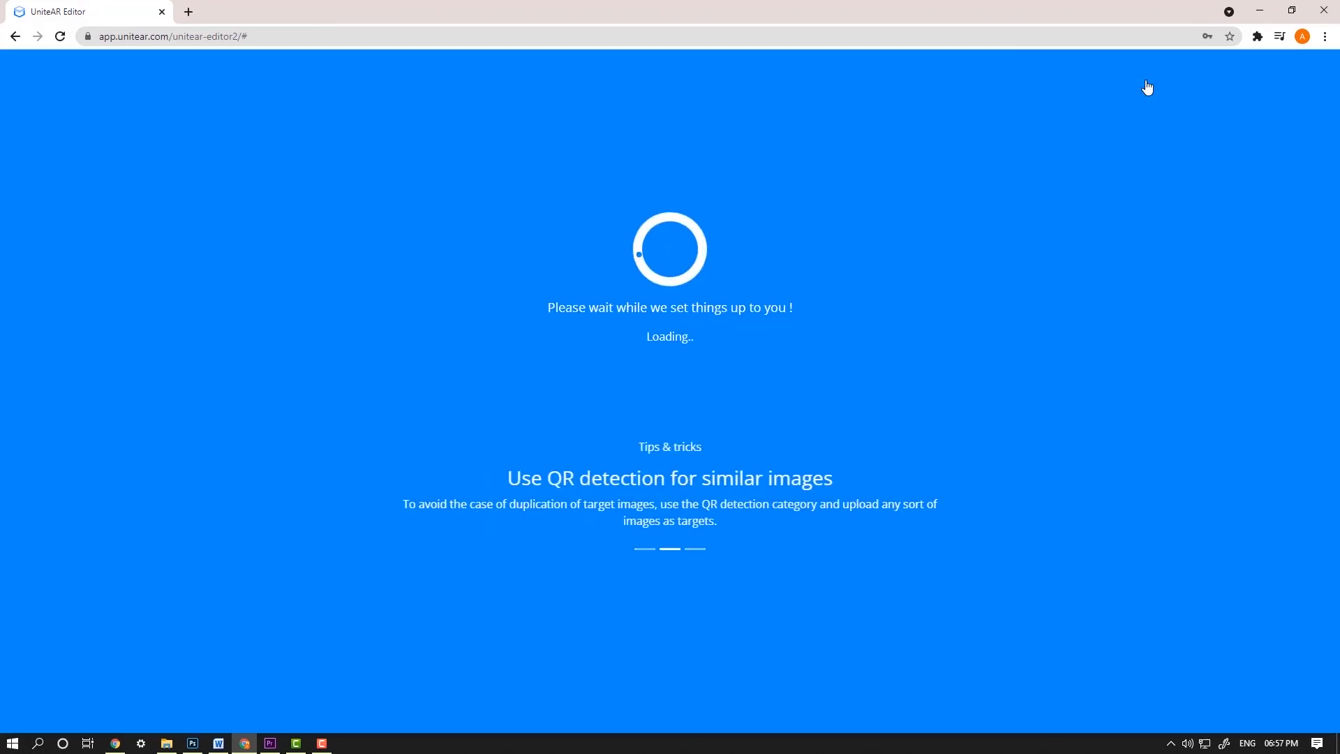